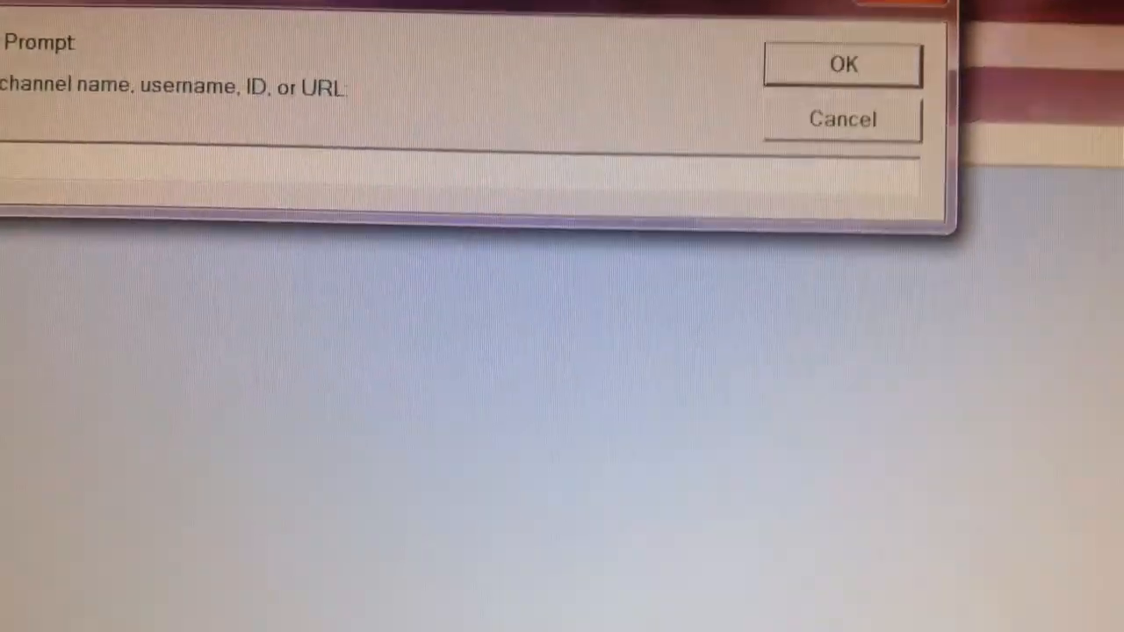
{"action": "type", "text": "maso"}
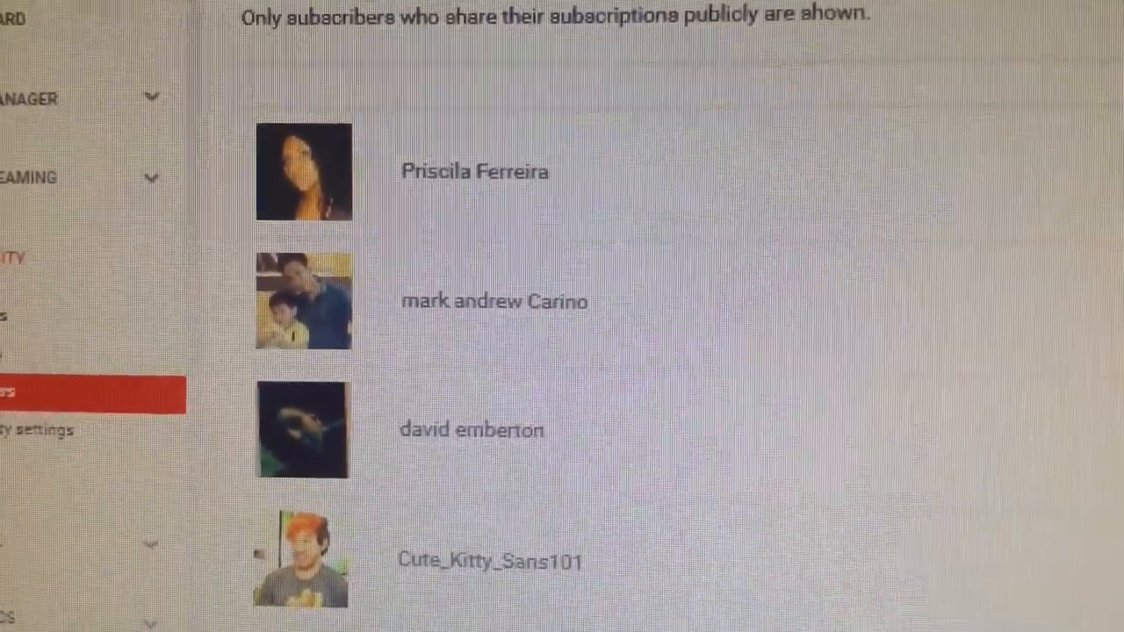
{"action": "scroll", "scroll_direction": "down", "scroll_amount": 3}
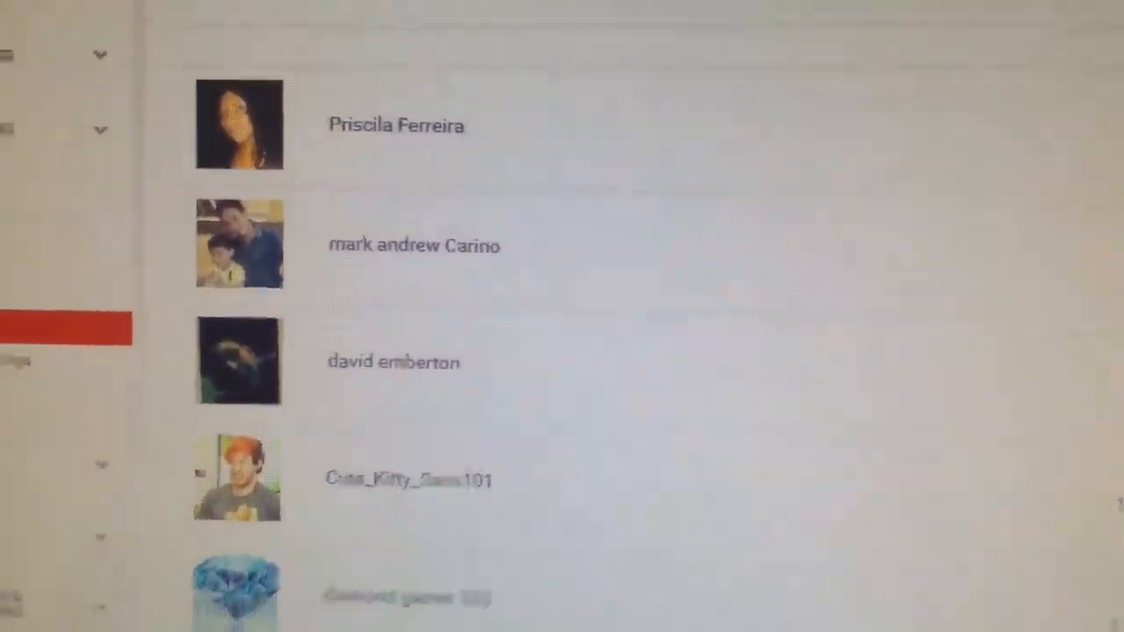
{"action": "scroll", "scroll_direction": "down", "scroll_amount": 3}
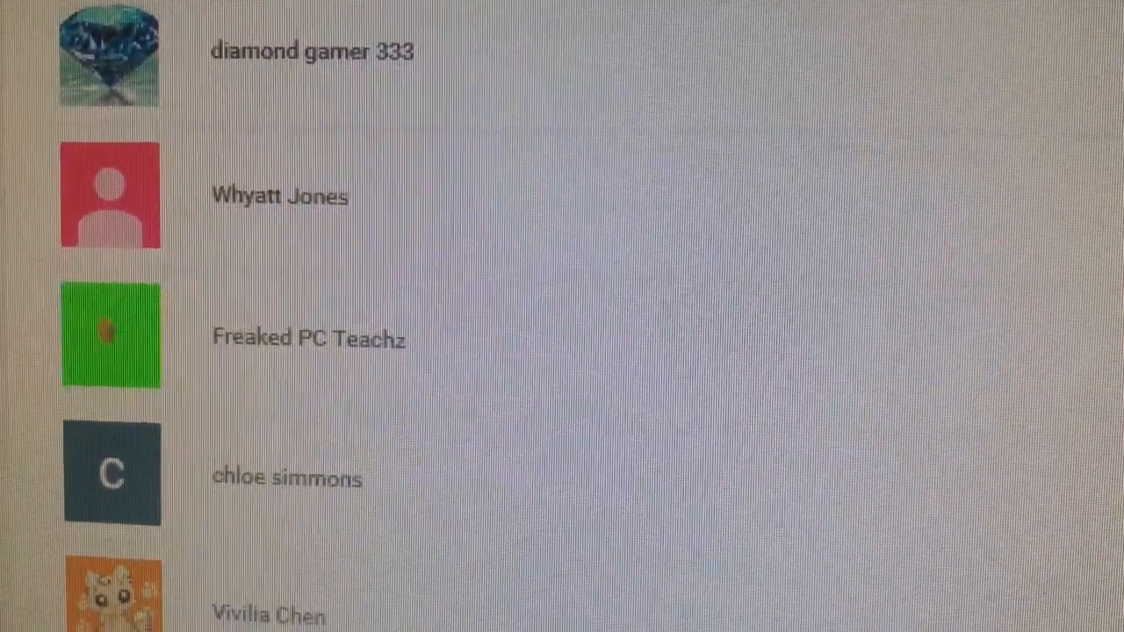